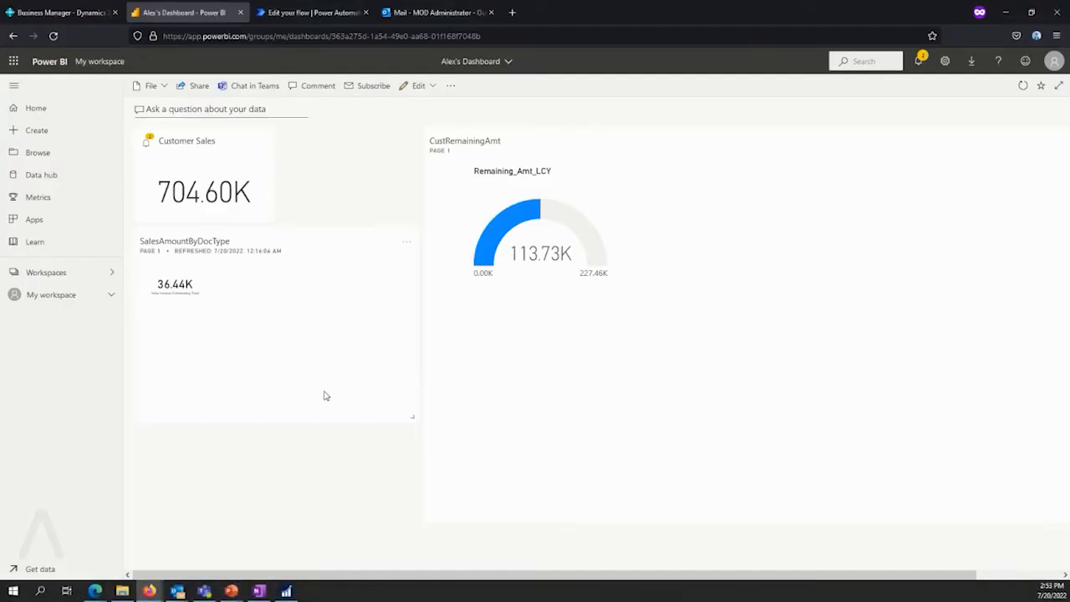
{"action": "mouse_move", "coordinate": [279, 344]}
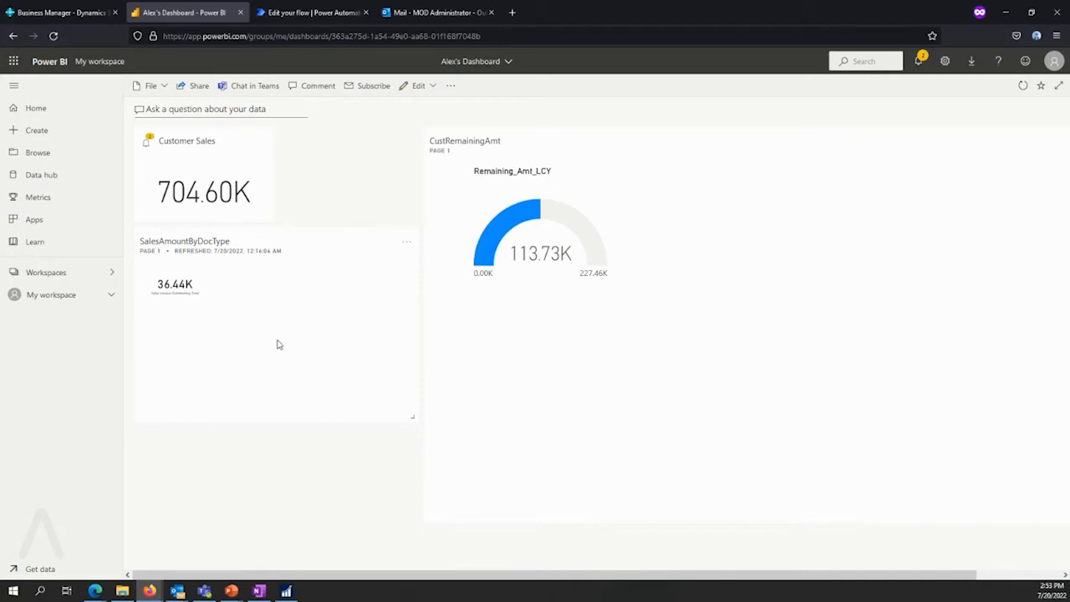
{"action": "mouse_move", "coordinate": [237, 194]}
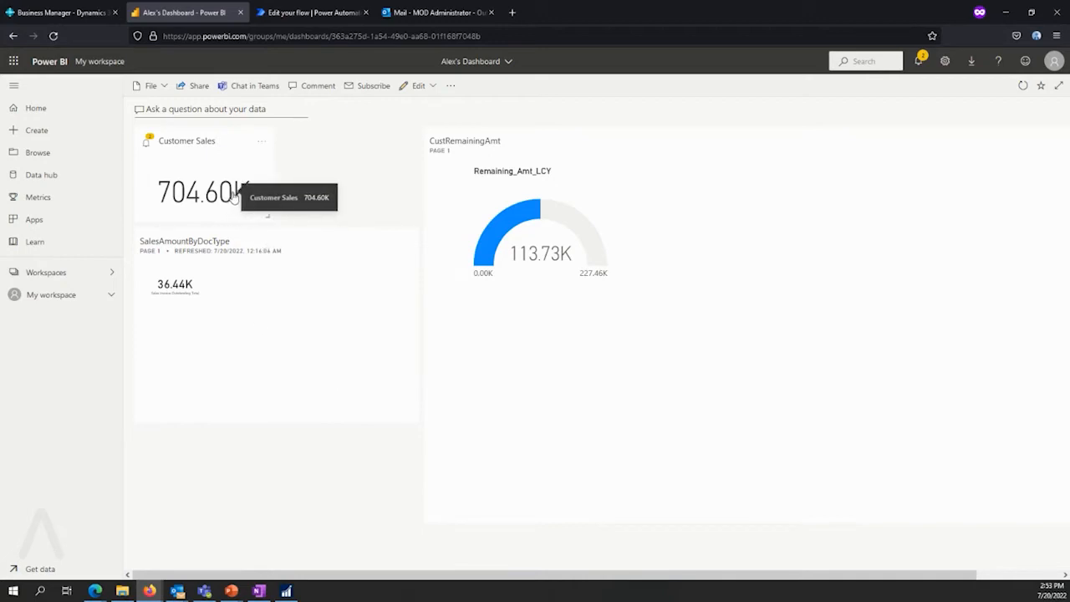
{"action": "mouse_move", "coordinate": [266, 181]}
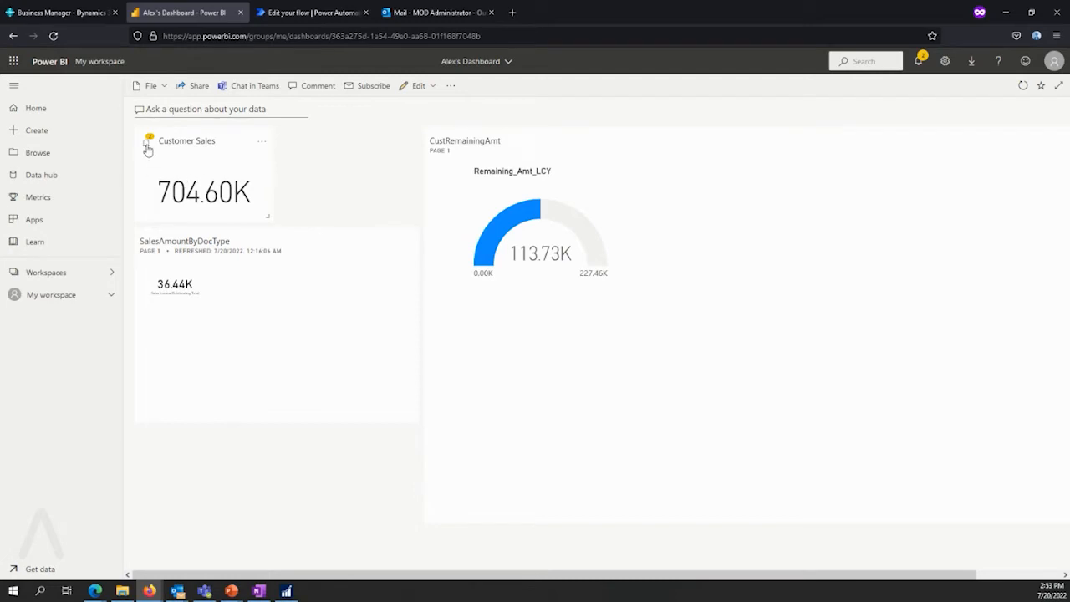
{"action": "mouse_move", "coordinate": [220, 167]}
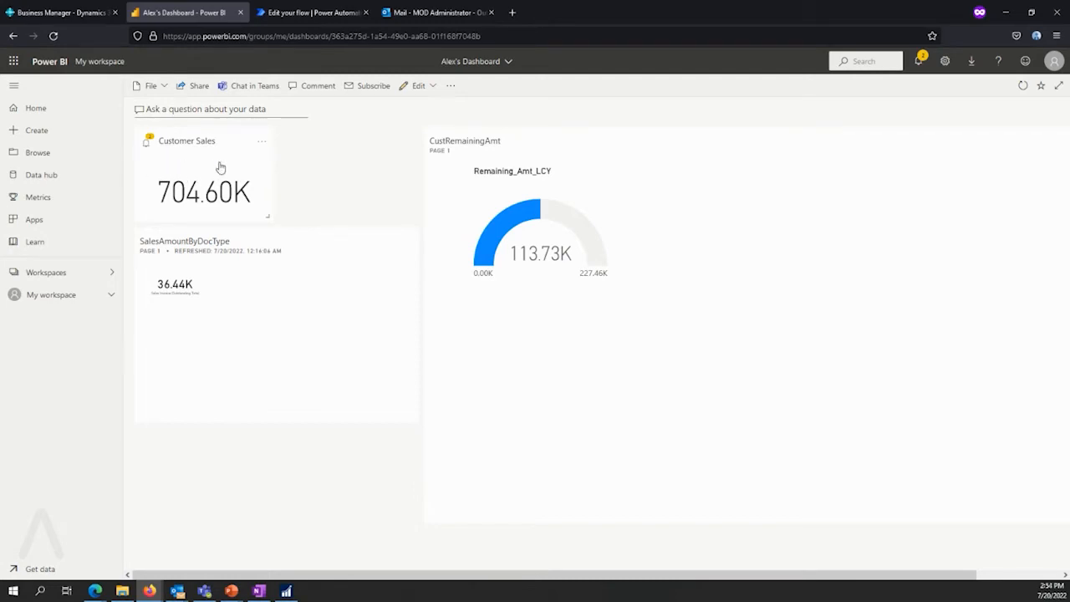
{"action": "mouse_move", "coordinate": [261, 141]}
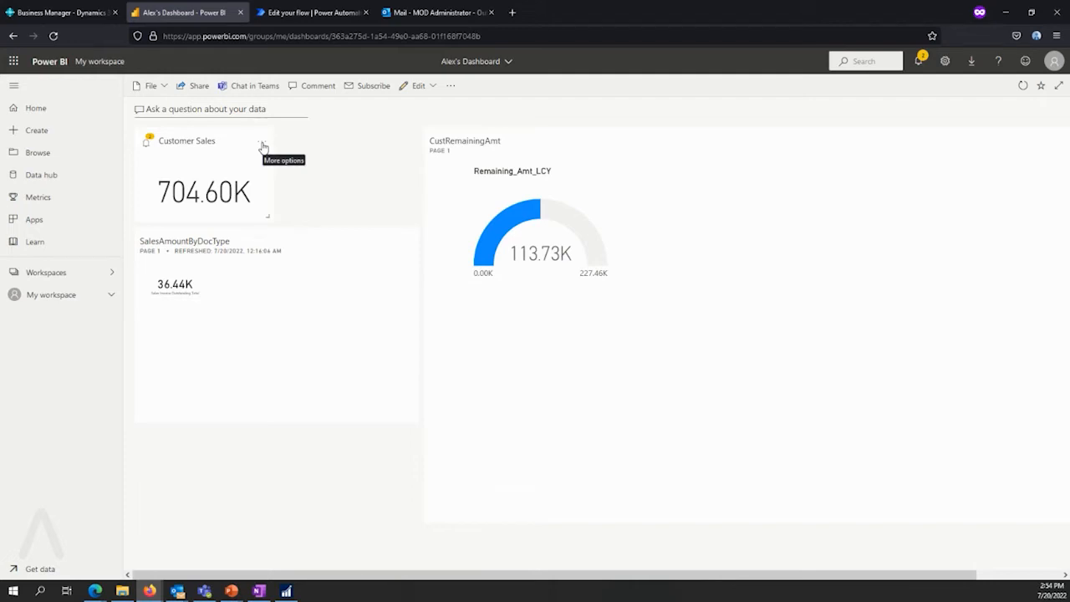
Step: Browse the tile options on Customer Sales and SalesAmountByDocType without choosing anything
{"action": "left_click", "coordinate": [262, 144]}
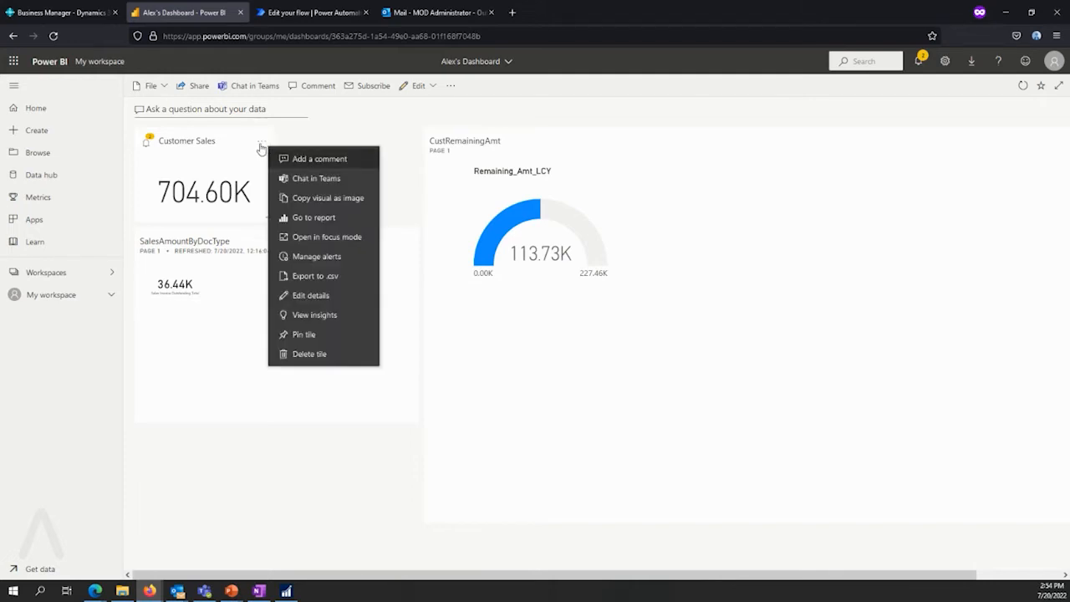
{"action": "mouse_move", "coordinate": [258, 146]}
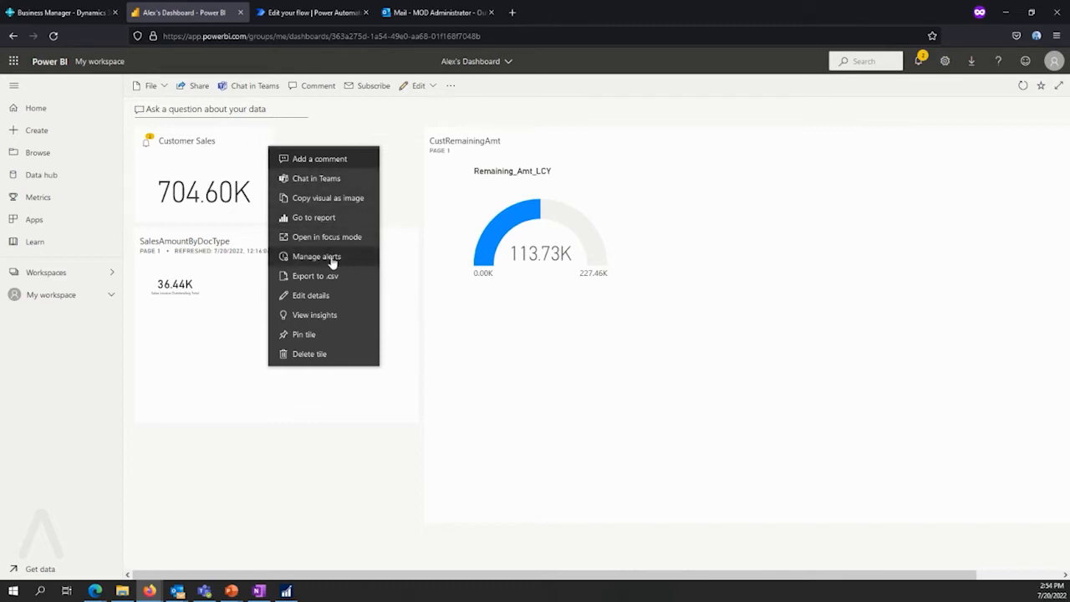
{"action": "mouse_move", "coordinate": [569, 418]}
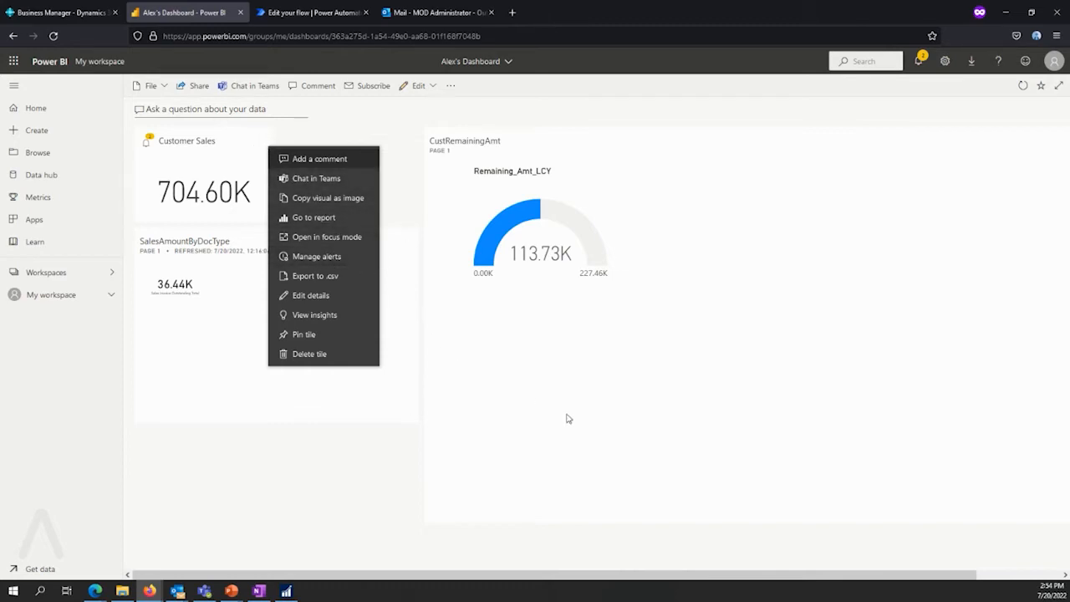
{"action": "left_click", "coordinate": [568, 419]}
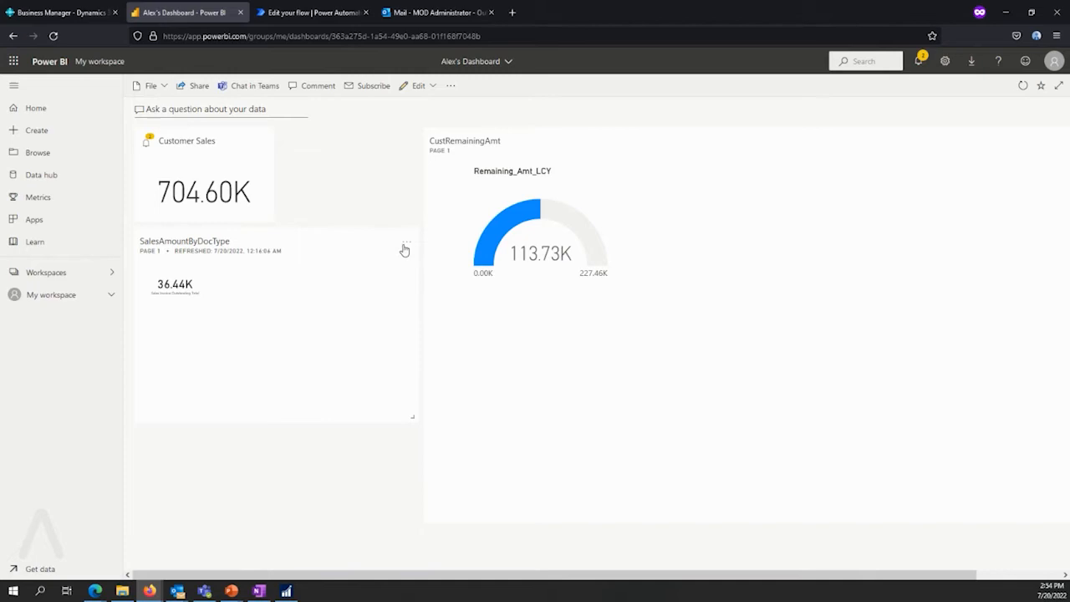
{"action": "left_click", "coordinate": [404, 245]}
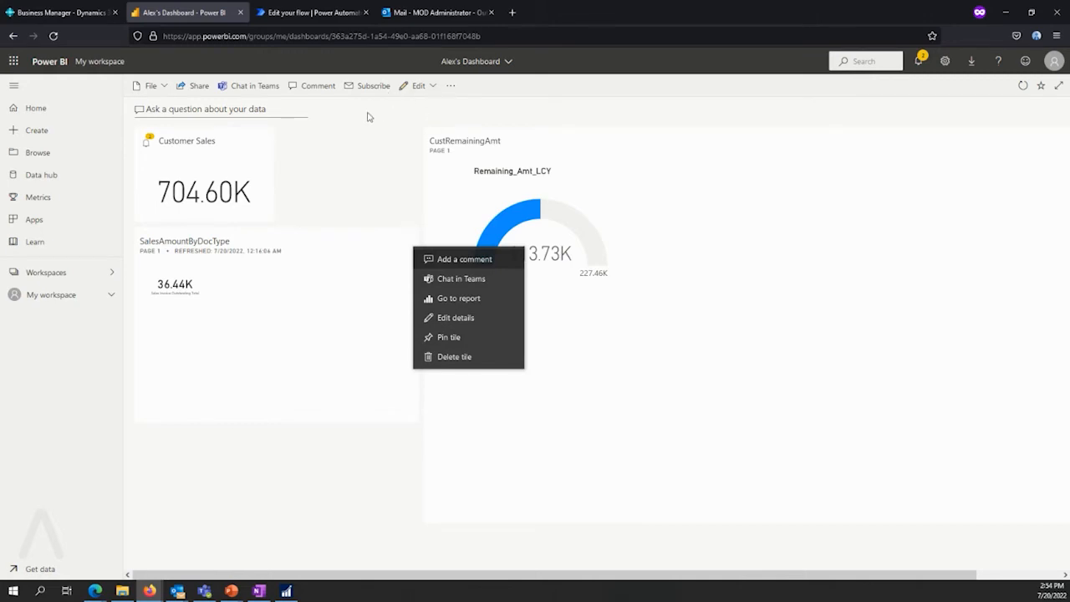
{"action": "left_click", "coordinate": [301, 152]}
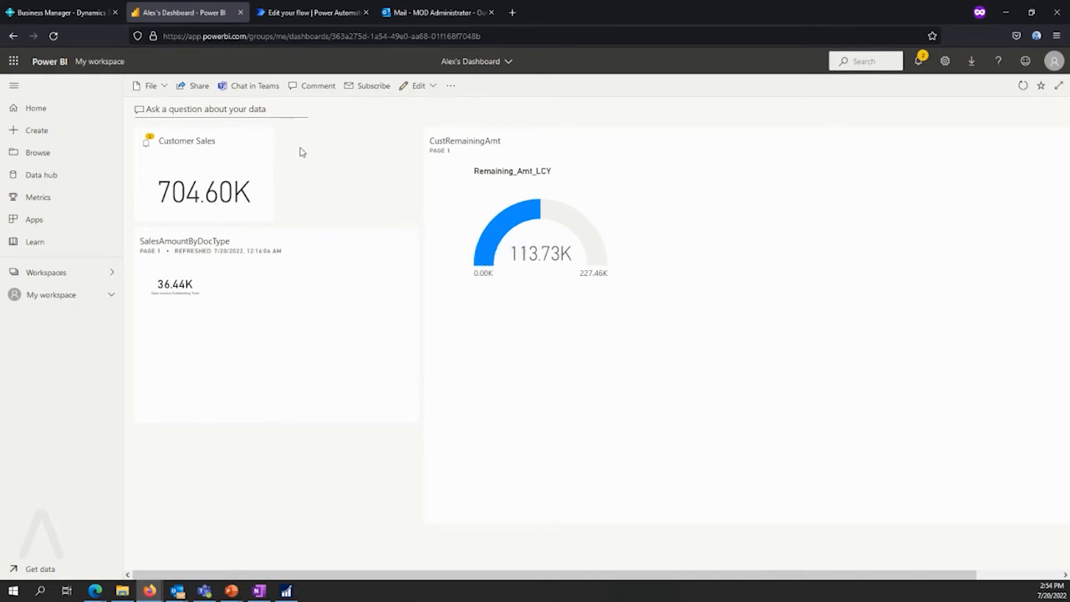
Step: Choose Manage alerts from the Customer Sales tile's options
{"action": "left_click", "coordinate": [261, 148]}
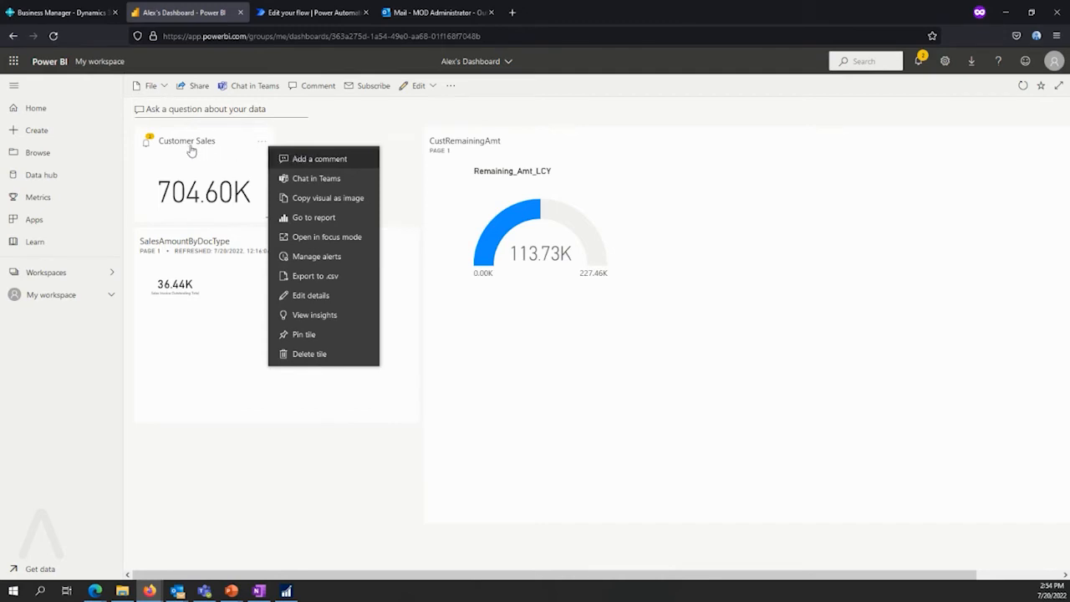
{"action": "mouse_move", "coordinate": [314, 256]}
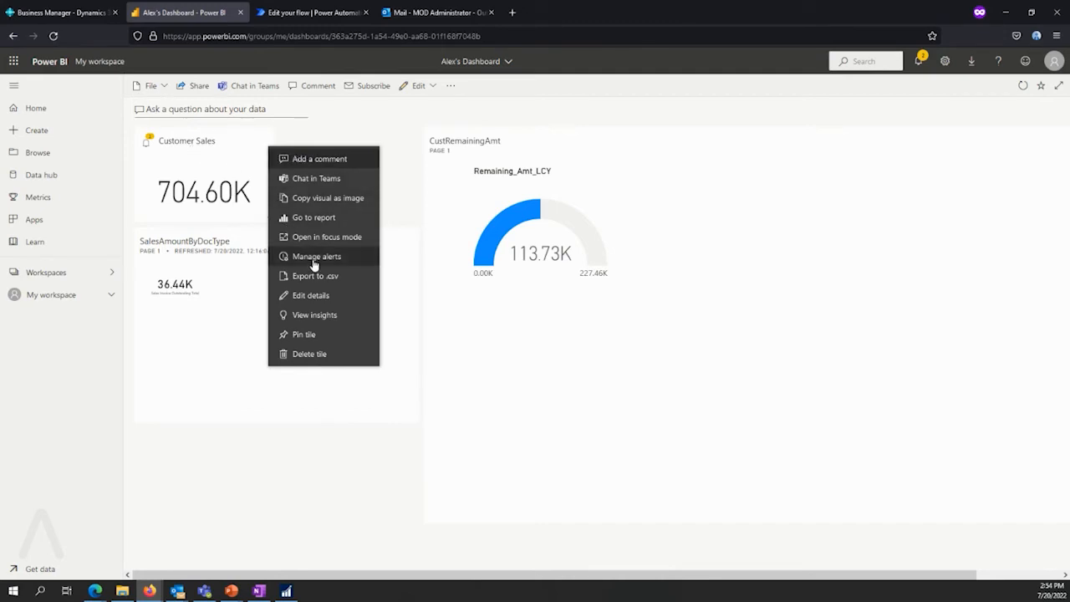
{"action": "left_click", "coordinate": [318, 256]}
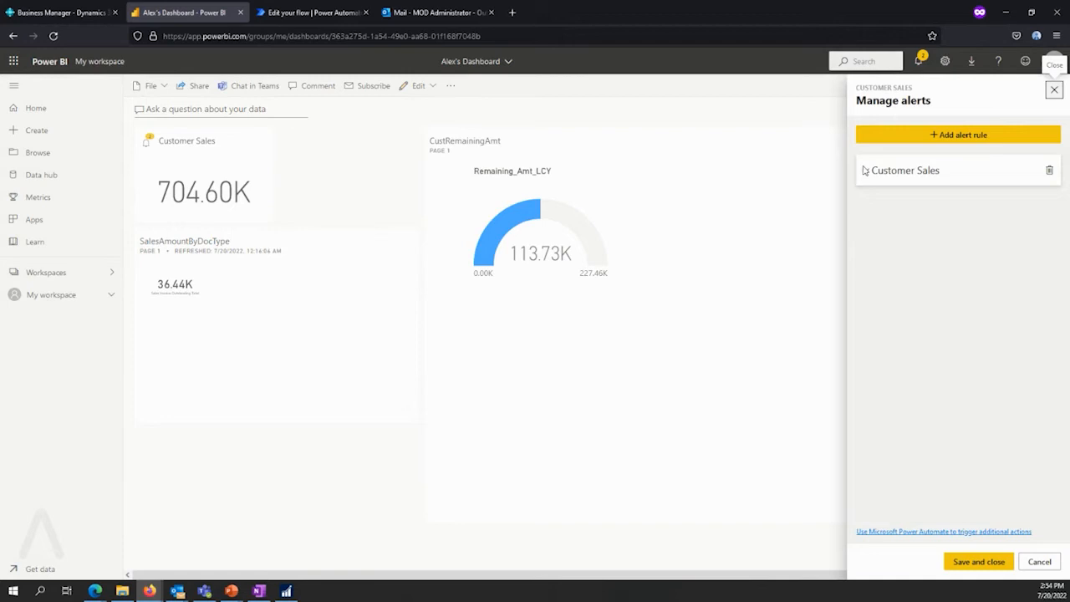
Step: Review the Customer Sales alert (above 700000, every 24 hours, email on), dismiss it and switch to Power Automate
{"action": "left_click", "coordinate": [906, 171]}
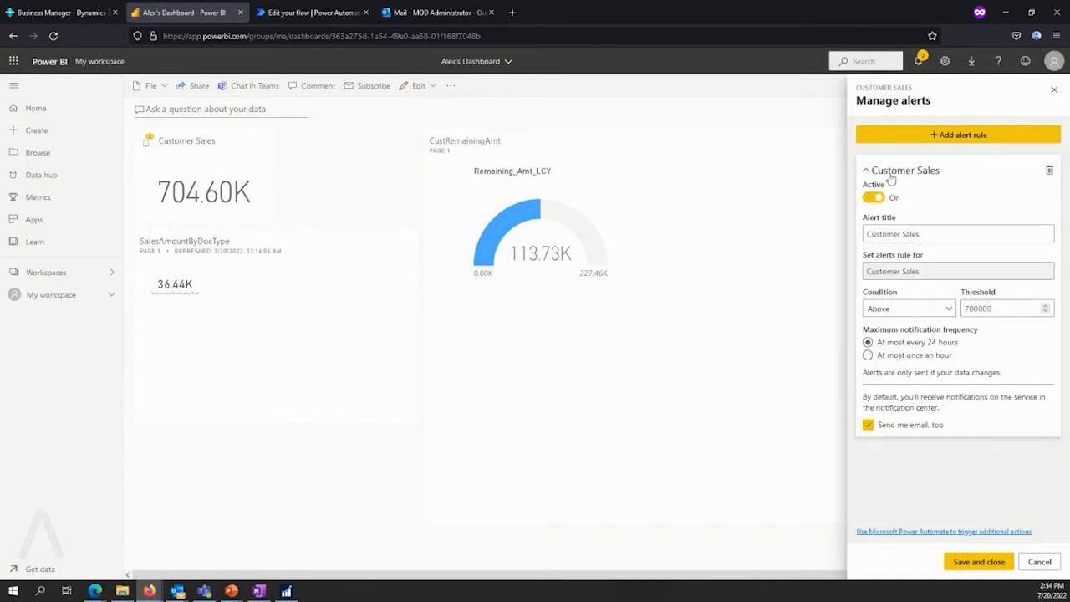
{"action": "mouse_move", "coordinate": [945, 187]}
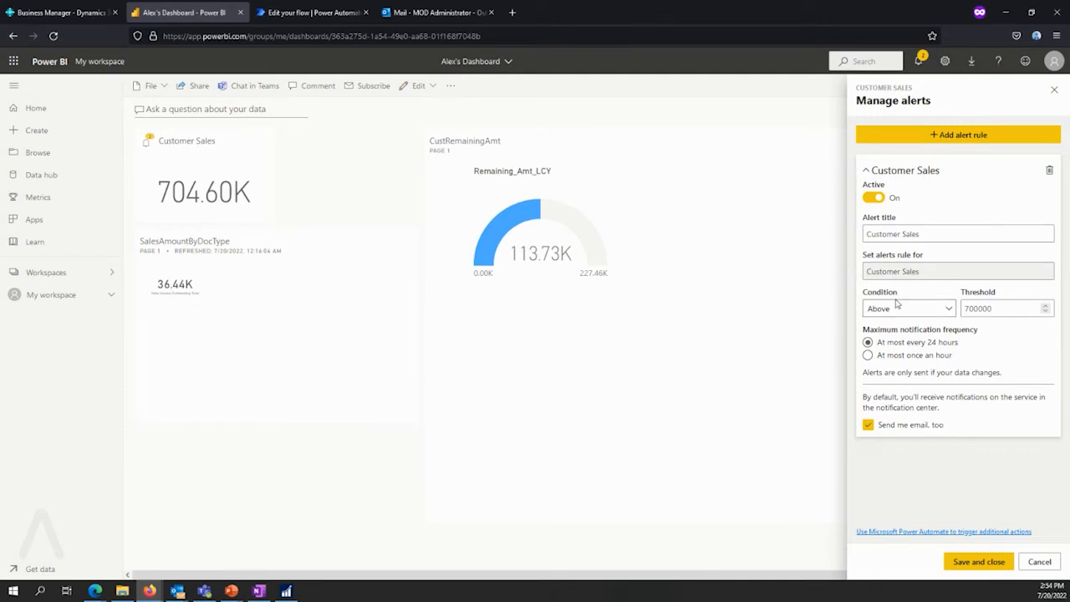
{"action": "left_click", "coordinate": [1003, 308]}
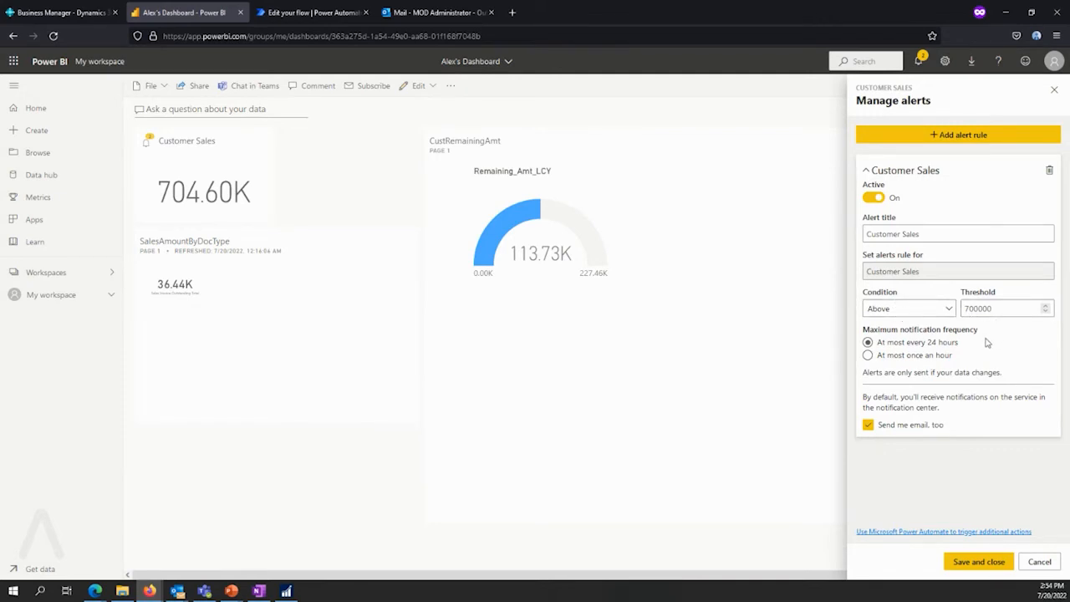
{"action": "mouse_move", "coordinate": [906, 217]}
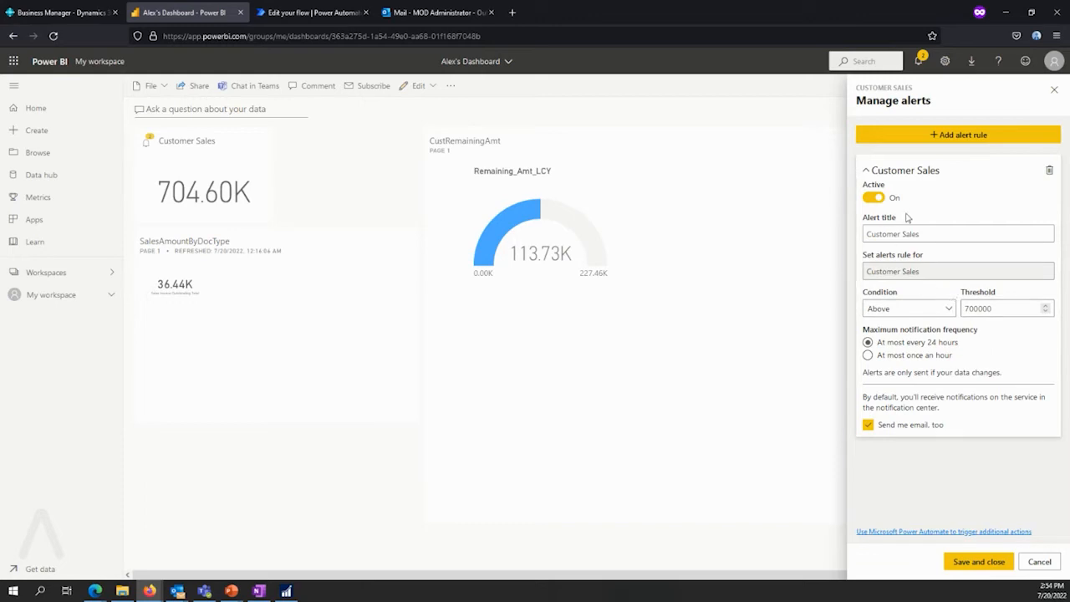
{"action": "mouse_move", "coordinate": [910, 226]}
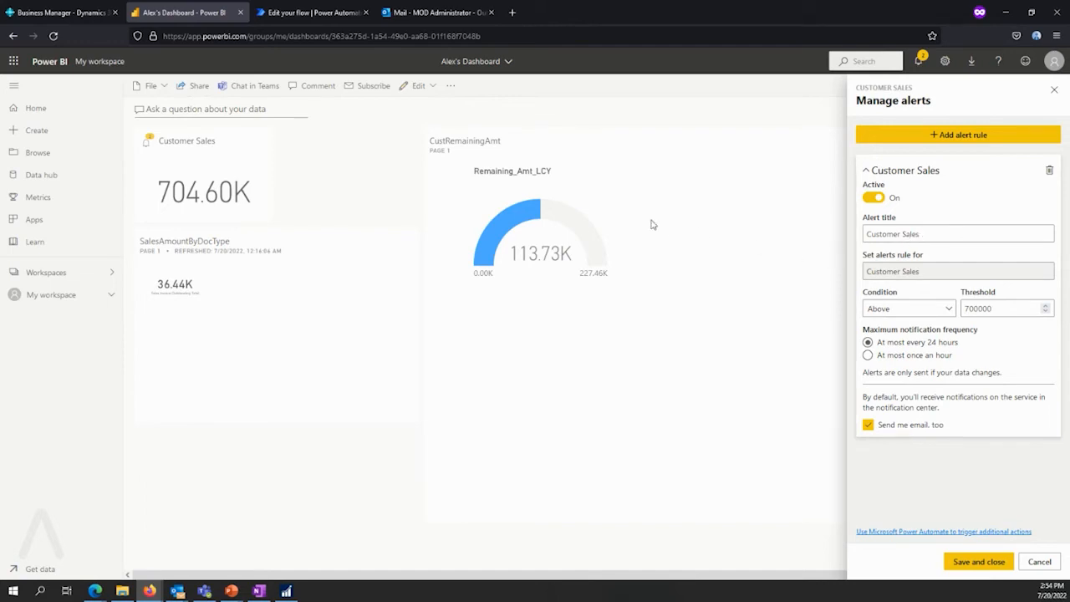
{"action": "mouse_move", "coordinate": [641, 199]}
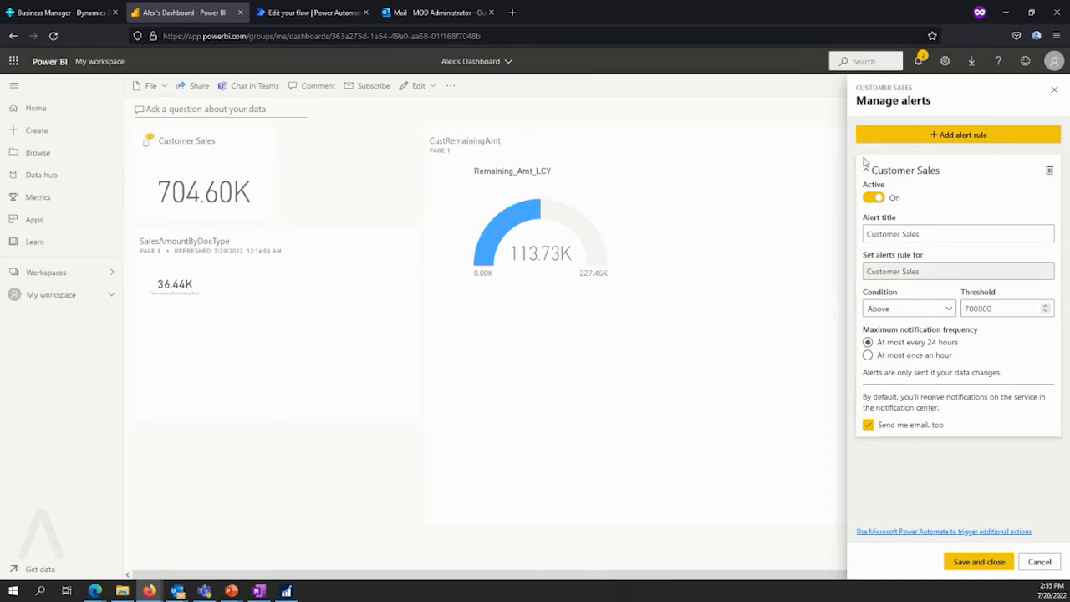
{"action": "mouse_move", "coordinate": [863, 166]}
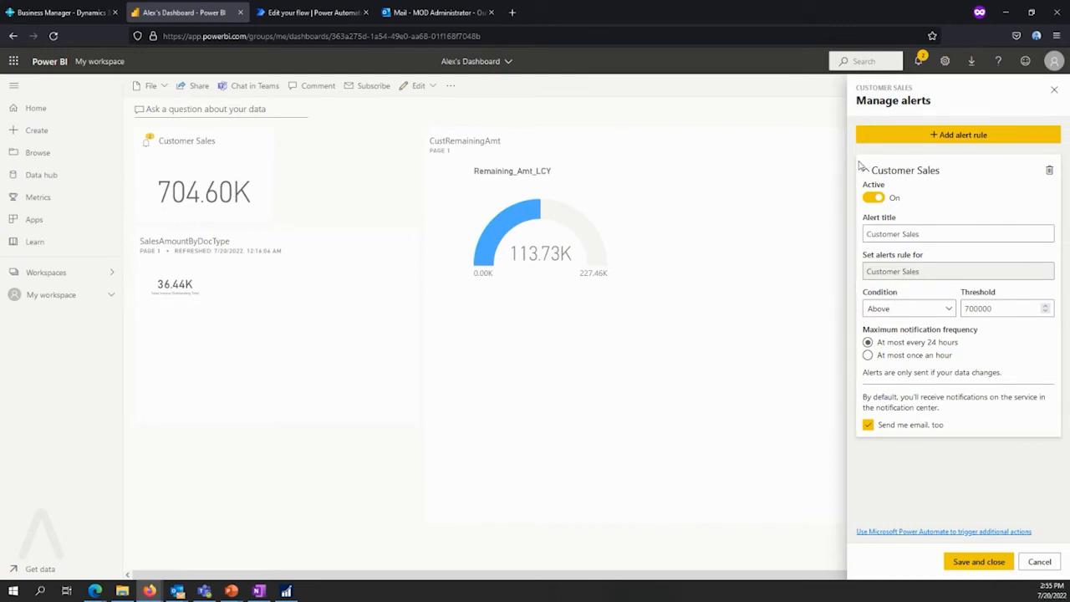
{"action": "mouse_move", "coordinate": [287, 201]}
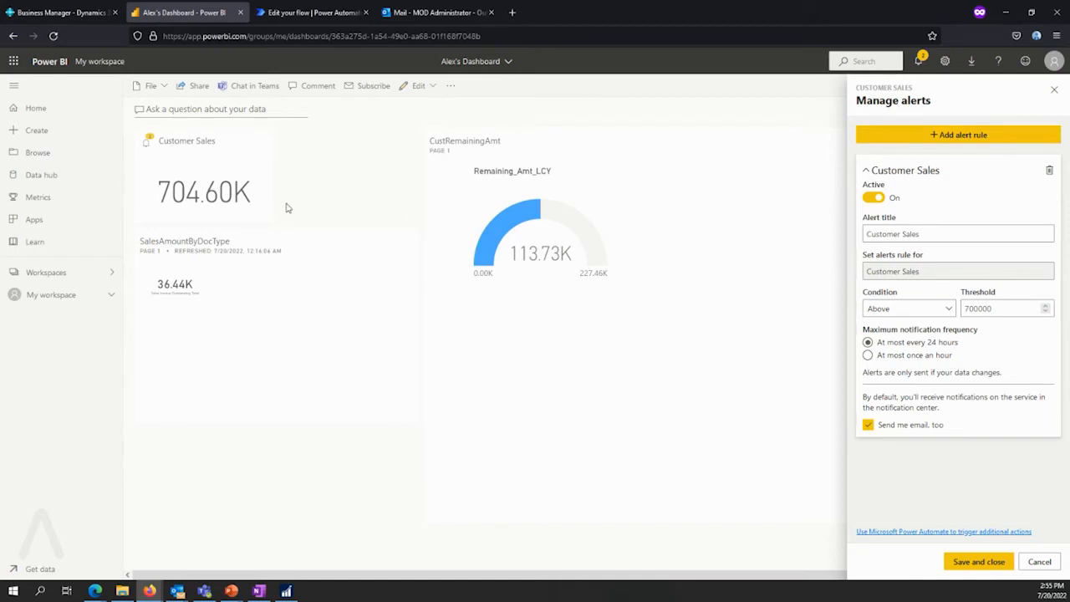
{"action": "mouse_move", "coordinate": [291, 211]}
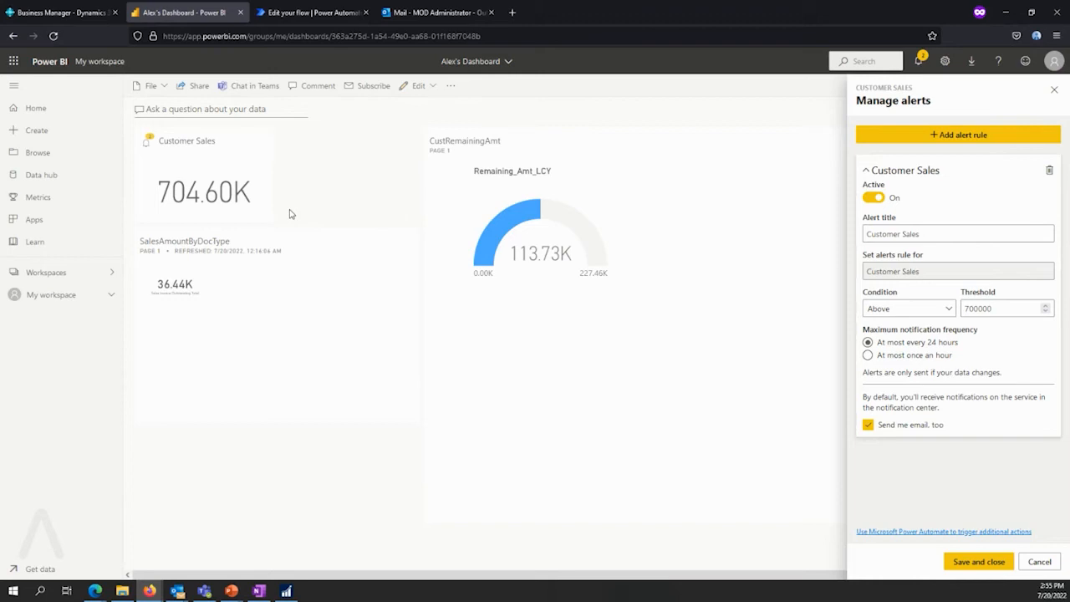
{"action": "mouse_move", "coordinate": [316, 159]}
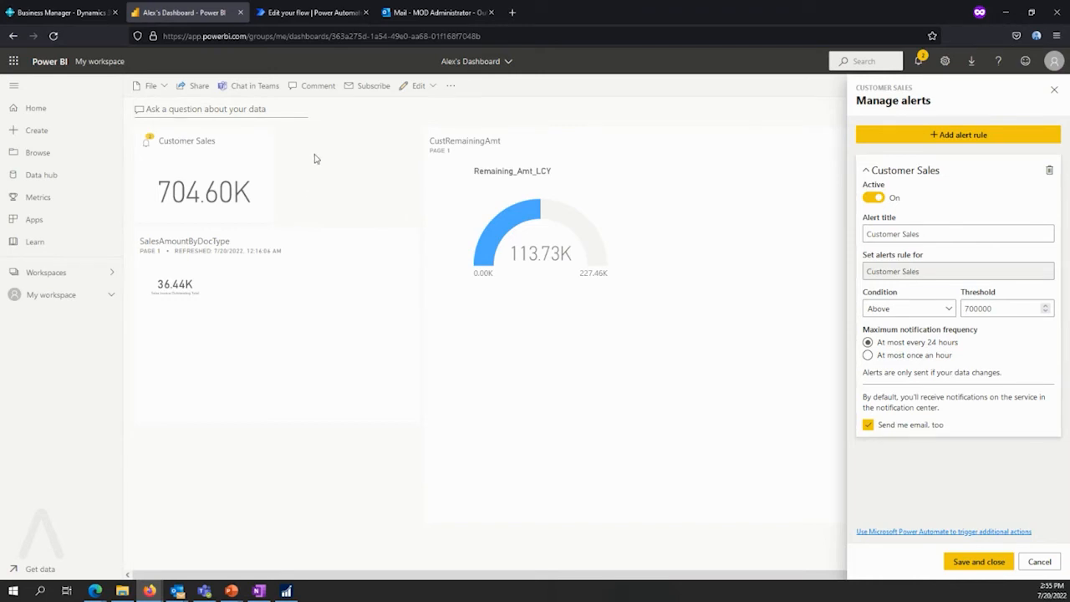
{"action": "left_click", "coordinate": [1040, 561]}
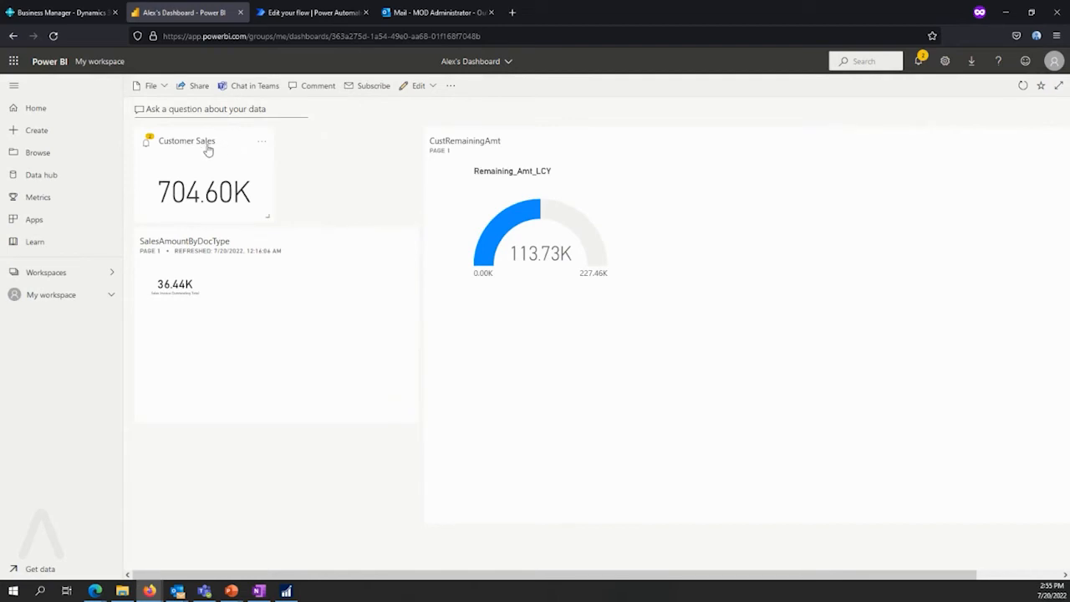
{"action": "mouse_move", "coordinate": [234, 164]}
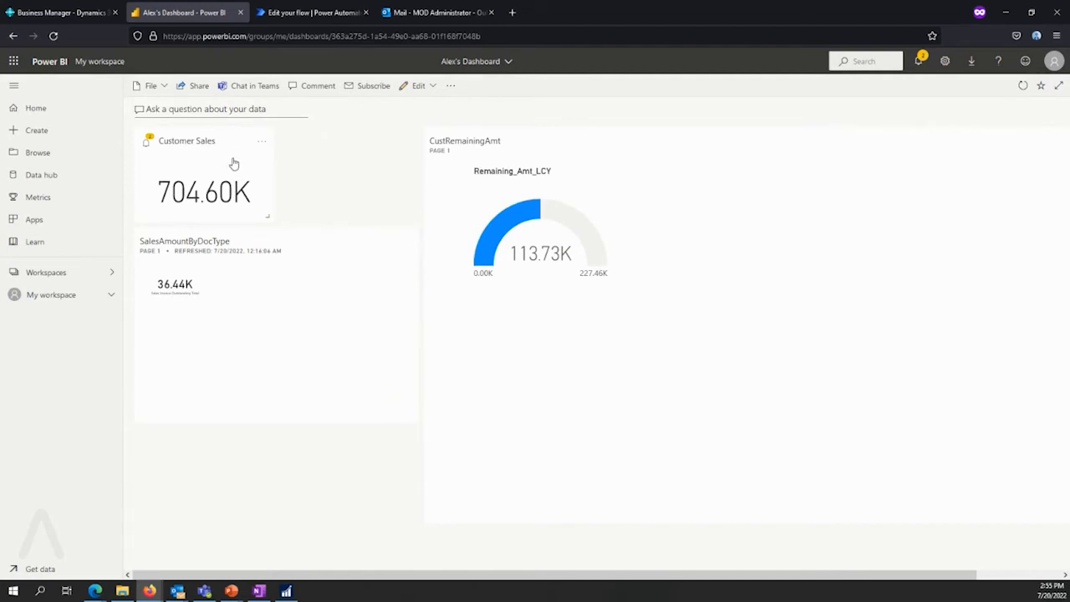
{"action": "left_click", "coordinate": [314, 12]}
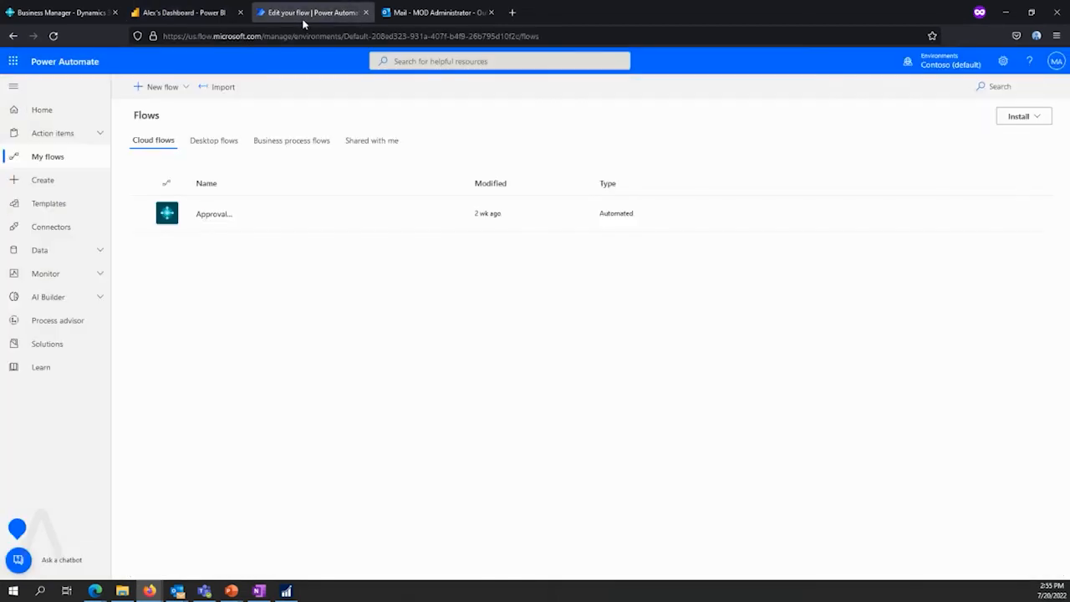
{"action": "mouse_move", "coordinate": [311, 11]}
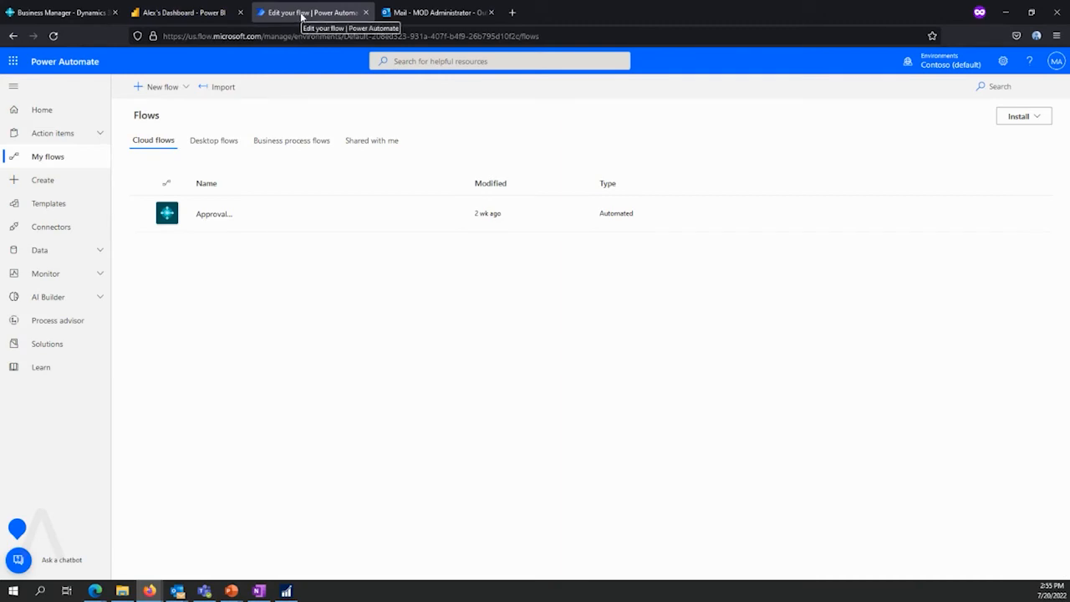
Step: From Create, search templates for 'power bi' and pick the Power BI data alert email template
{"action": "left_click", "coordinate": [41, 181]}
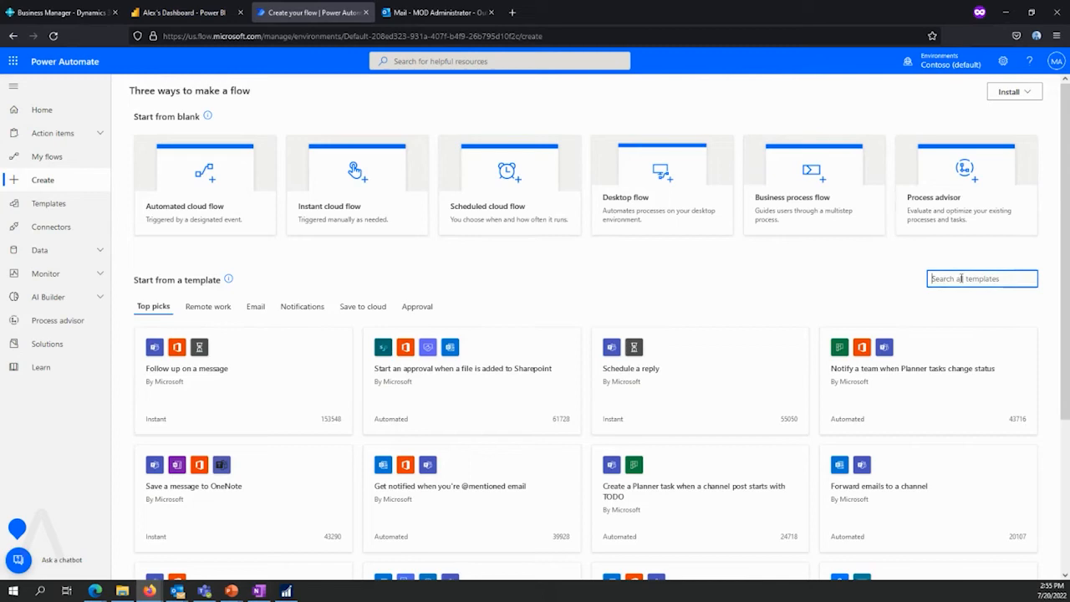
{"action": "type", "text": "power bi"}
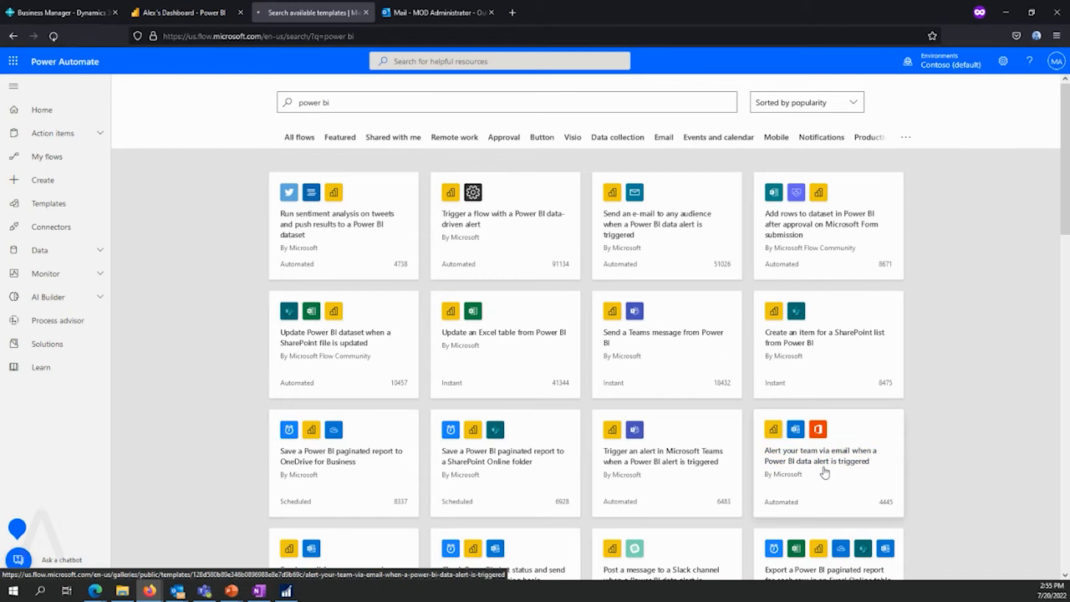
{"action": "left_click", "coordinate": [828, 462]}
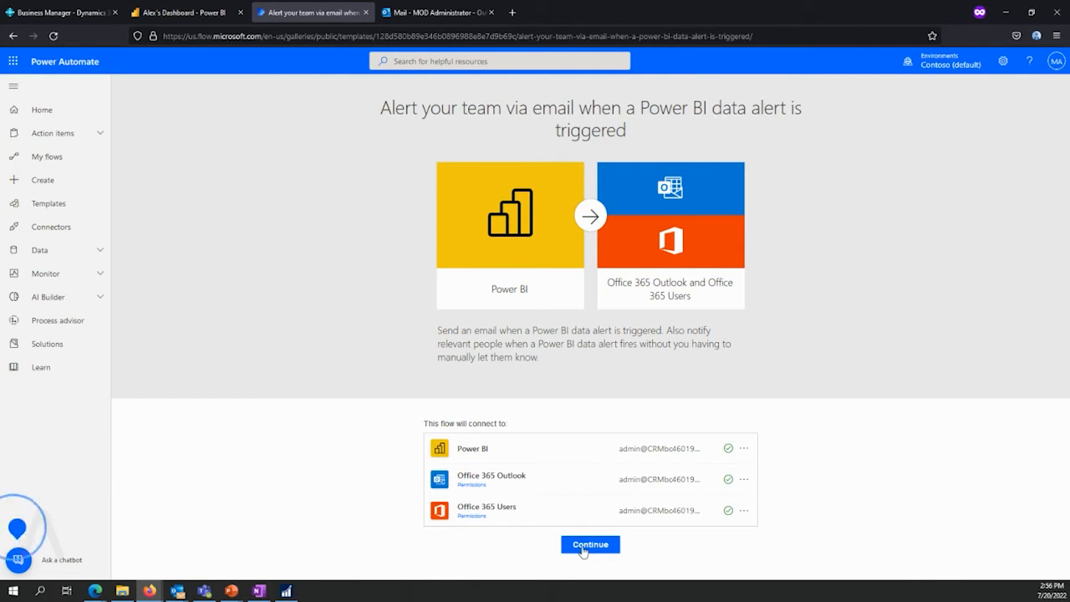
Step: Accept the template's connections and continue into the flow editor
{"action": "left_click", "coordinate": [588, 545]}
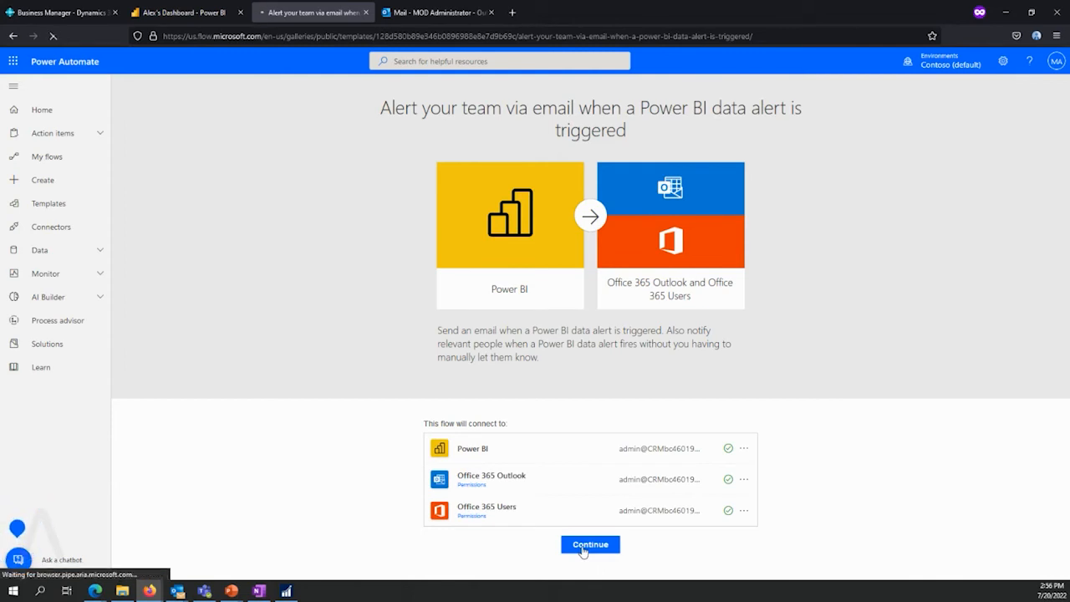
{"action": "left_click", "coordinate": [589, 545]}
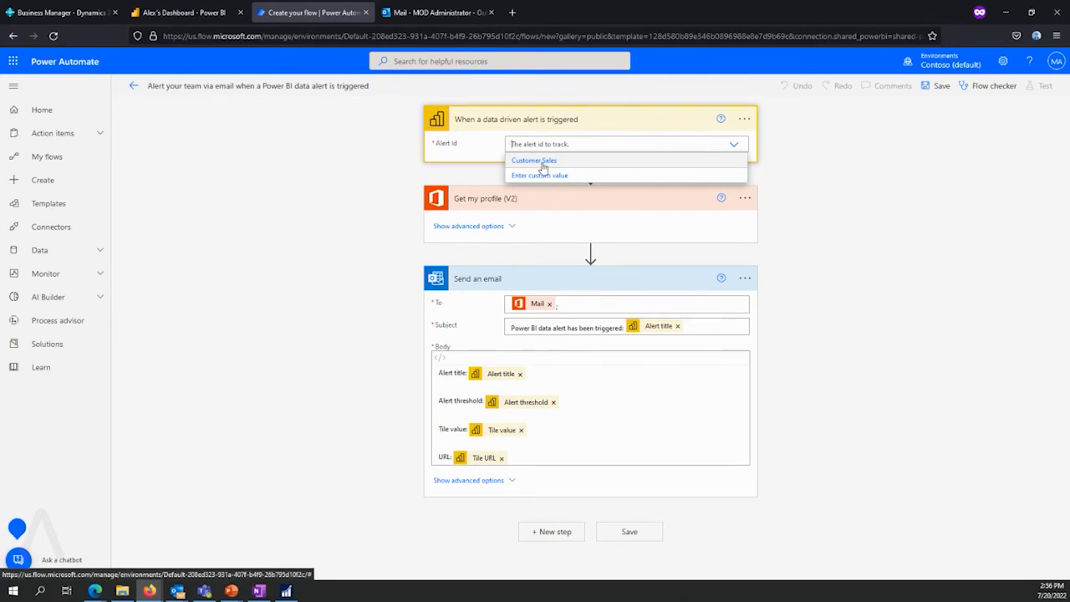
{"action": "left_click", "coordinate": [535, 161]}
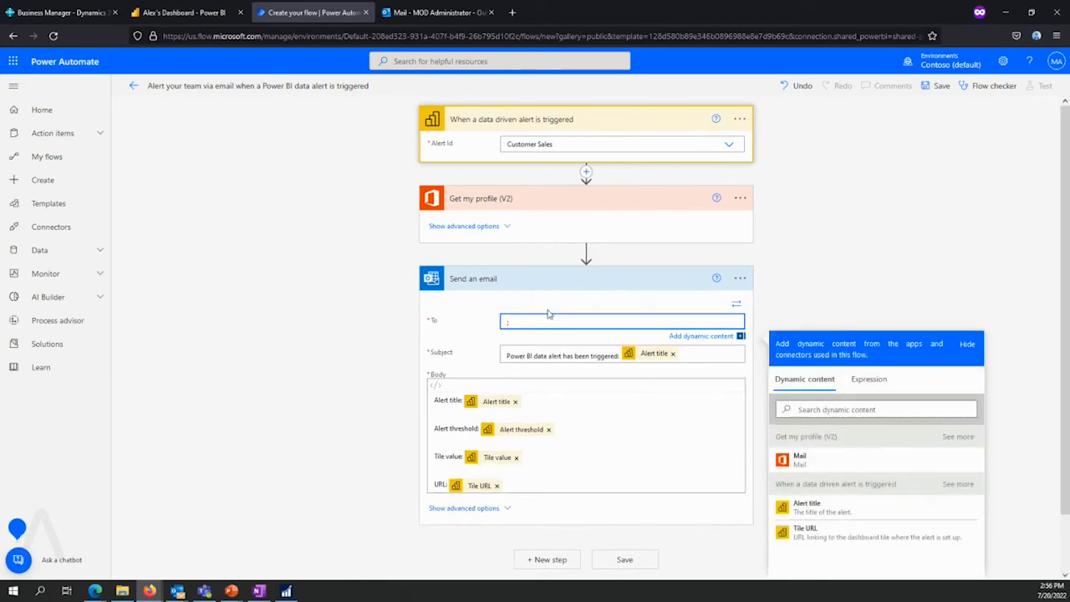
{"action": "left_click", "coordinate": [622, 321]}
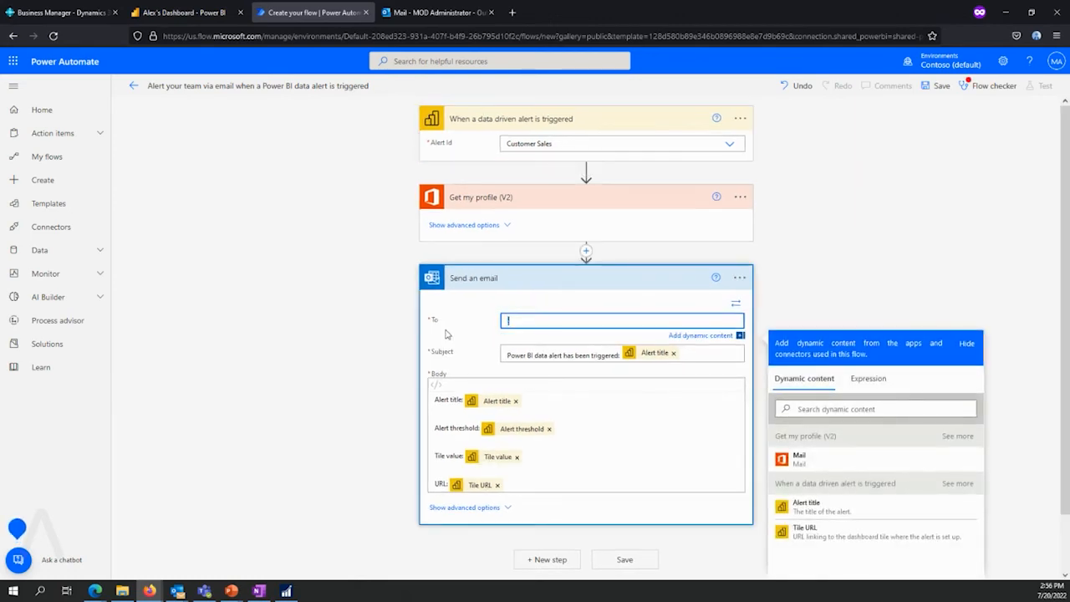
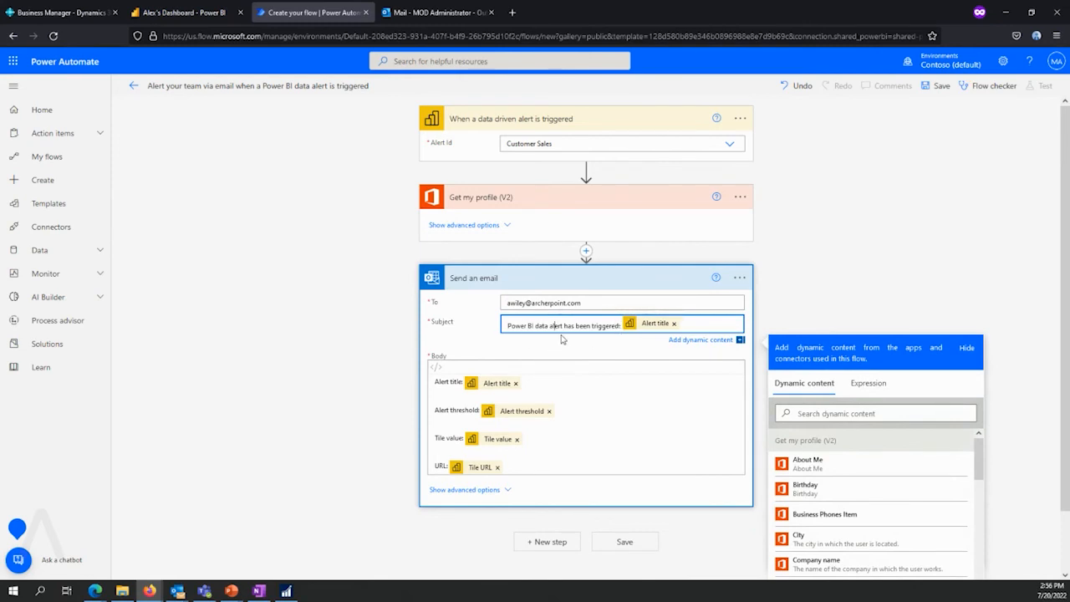
{"action": "mouse_move", "coordinate": [656, 327]}
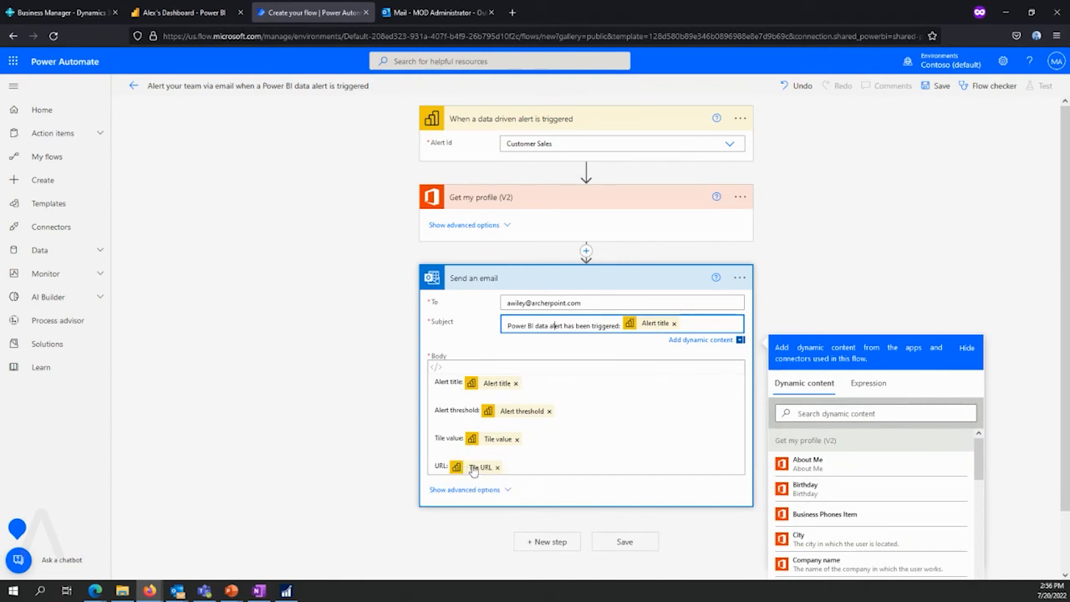
{"action": "left_click", "coordinate": [626, 542]}
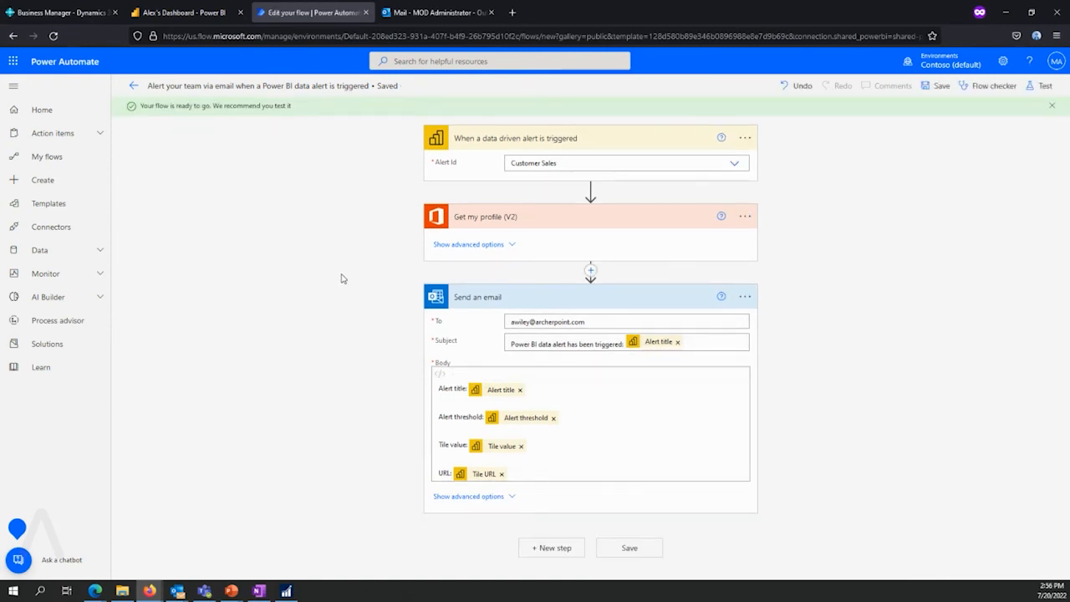
{"action": "mouse_move", "coordinate": [47, 157]}
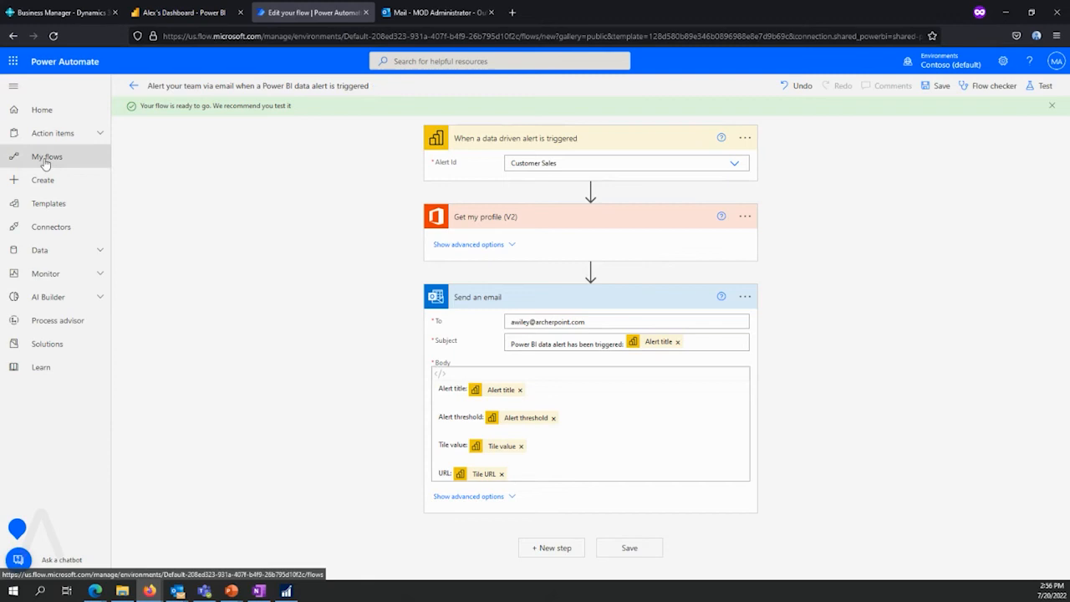
Step: Confirm the new alert flow in My flows, then switch to the Outlook mailbox tab
{"action": "left_click", "coordinate": [47, 157]}
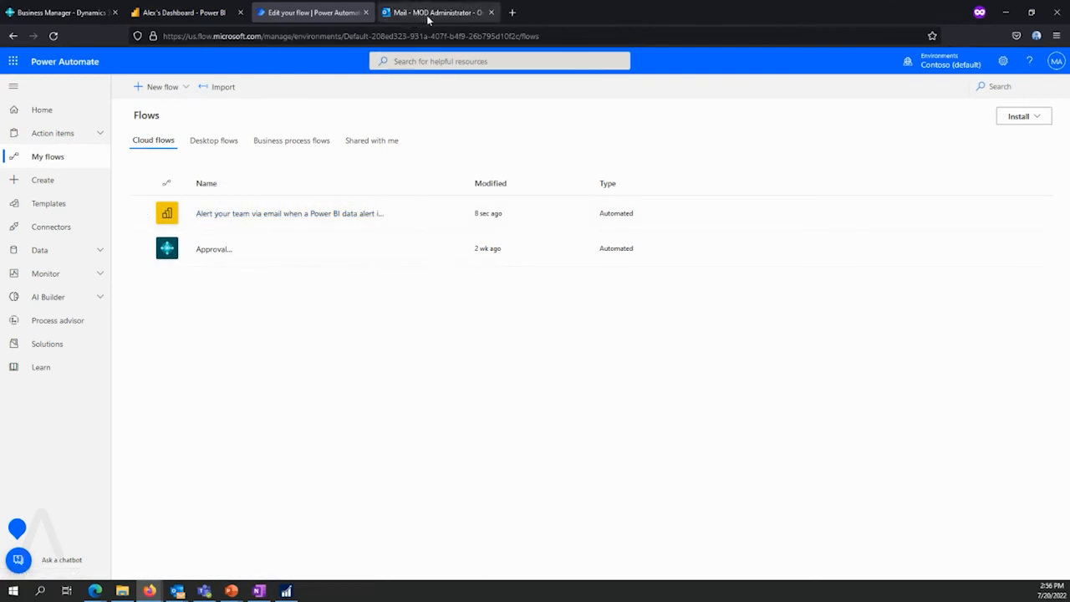
{"action": "left_click", "coordinate": [434, 12]}
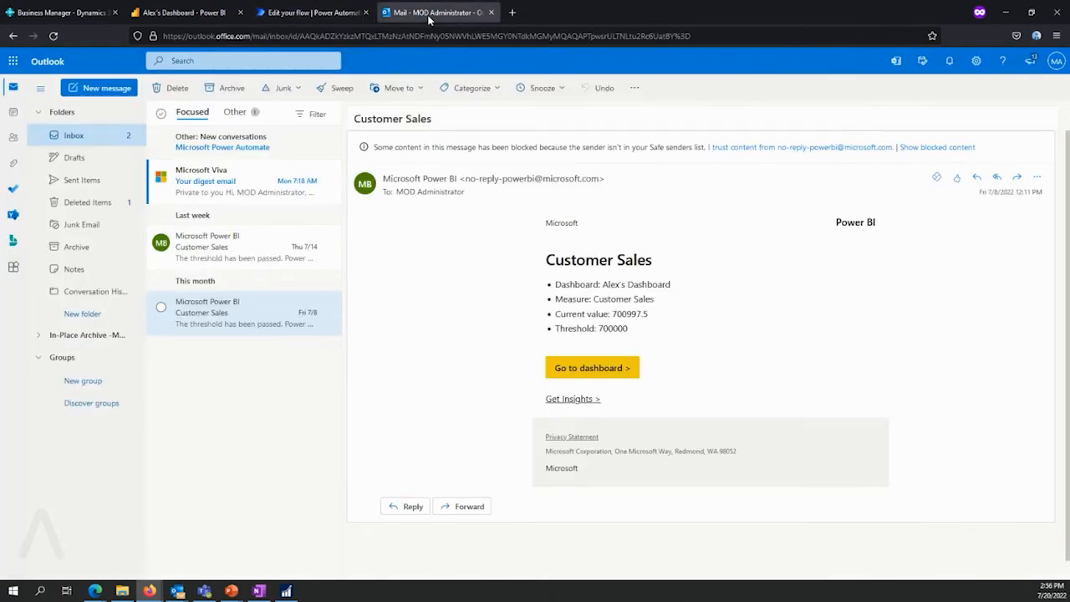
{"action": "mouse_move", "coordinate": [243, 323]}
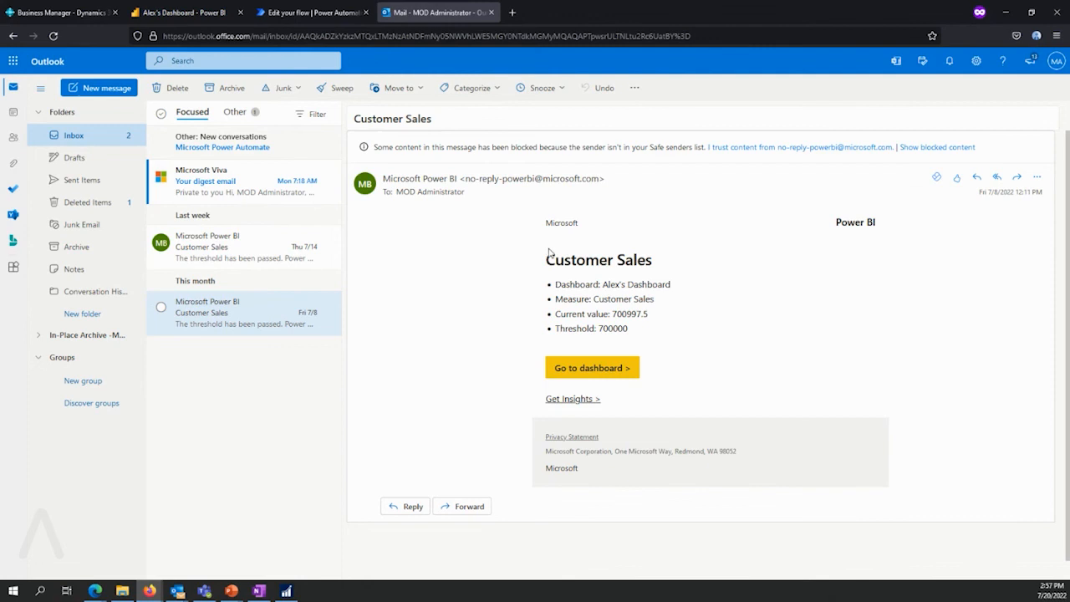
{"action": "mouse_move", "coordinate": [539, 321]}
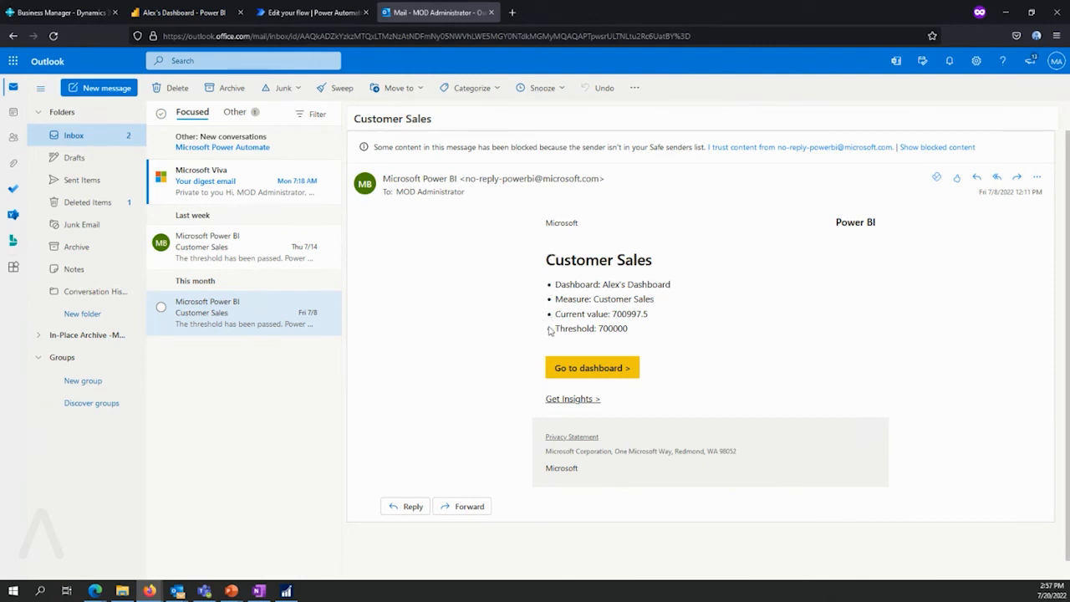
{"action": "mouse_move", "coordinate": [522, 315]}
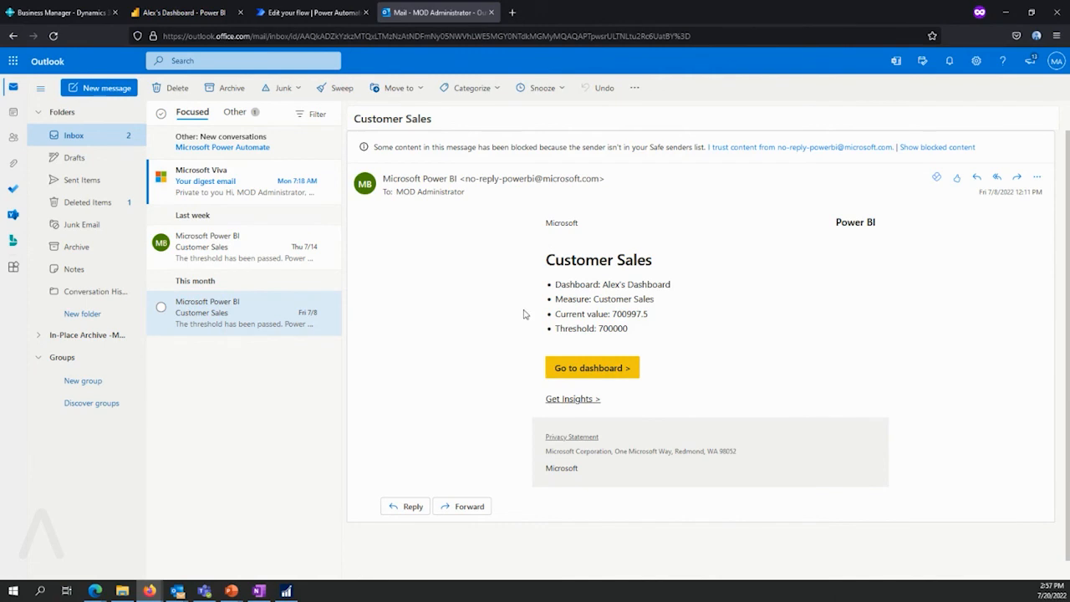
{"action": "mouse_move", "coordinate": [519, 316]}
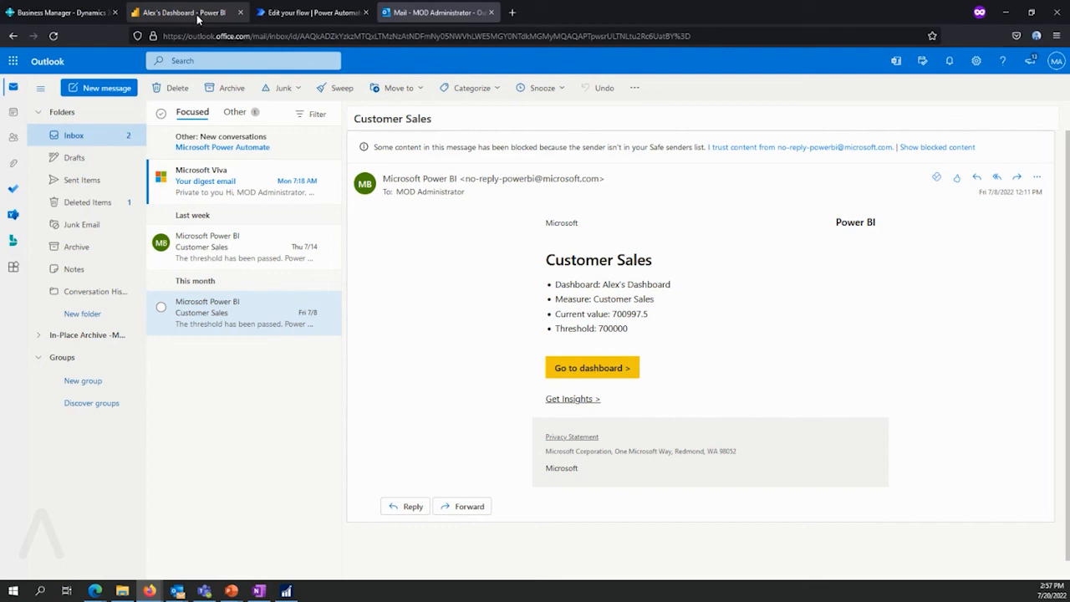
{"action": "mouse_move", "coordinate": [195, 11]}
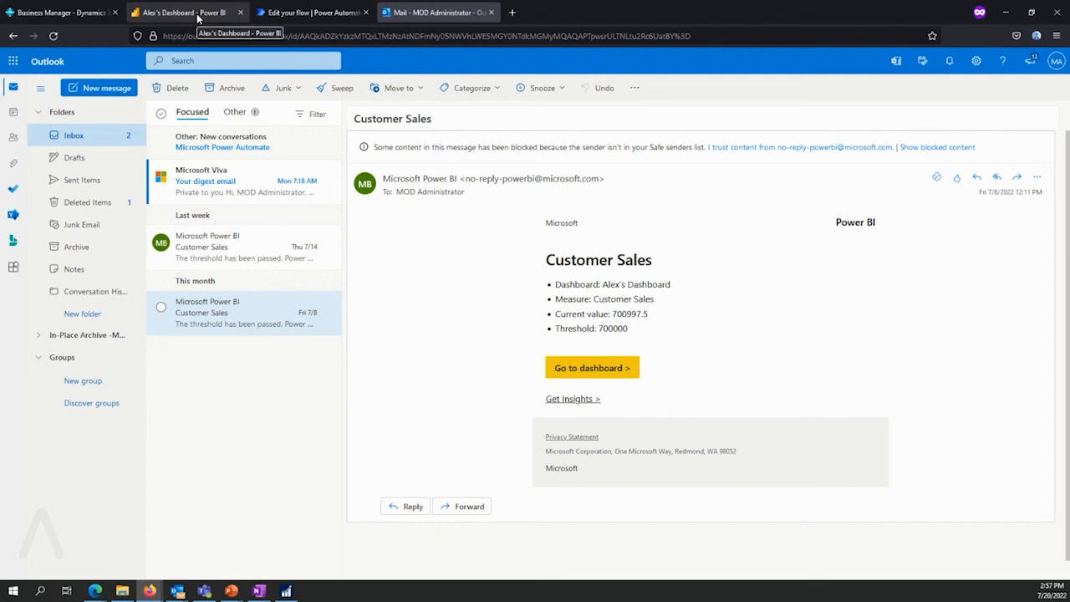
{"action": "mouse_move", "coordinate": [418, 245]}
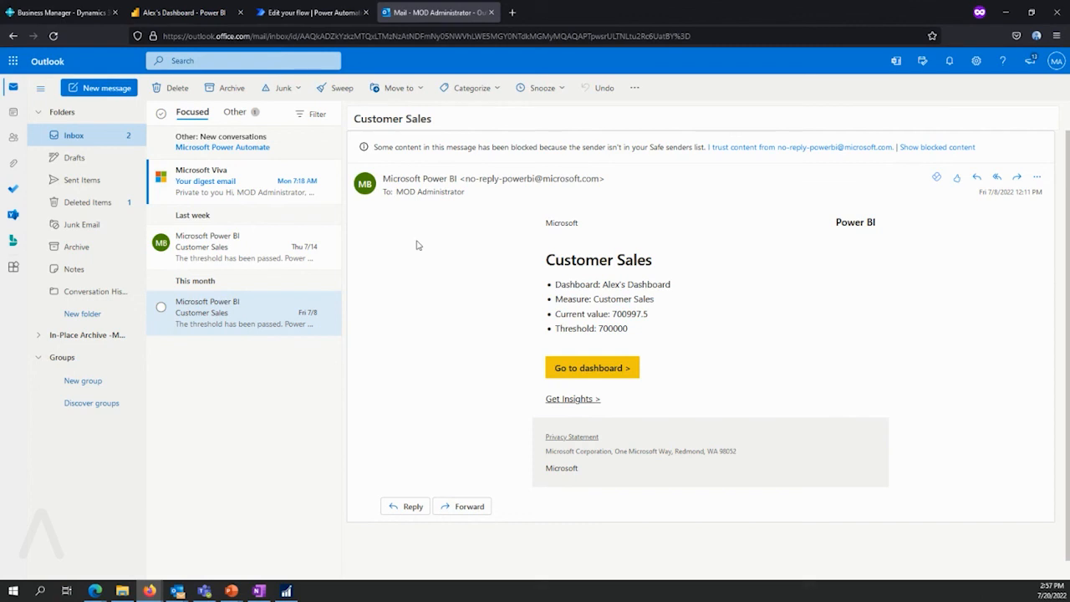
{"action": "mouse_move", "coordinate": [422, 254]}
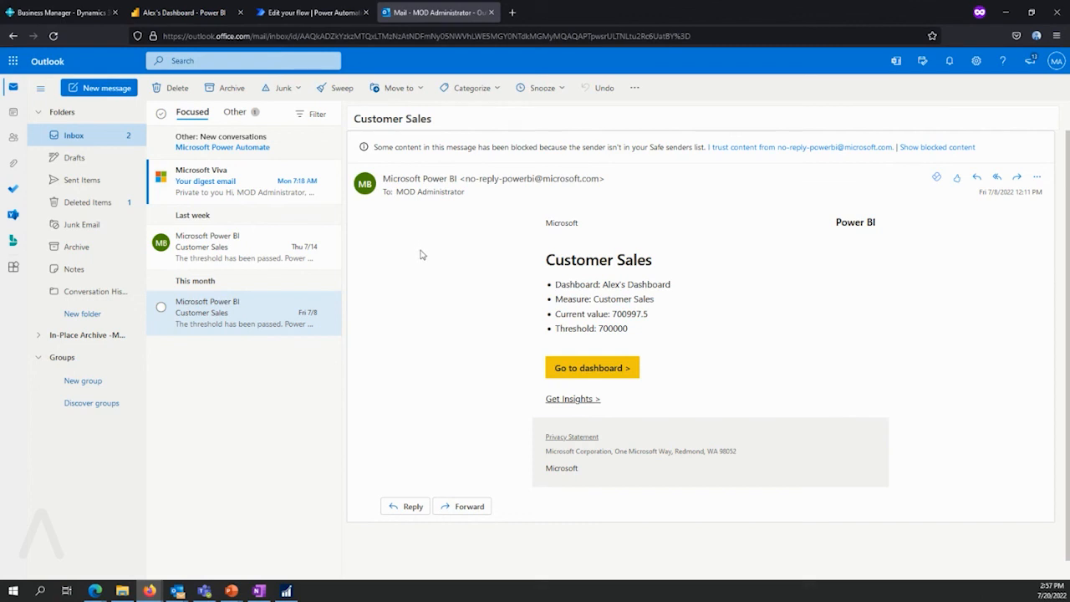